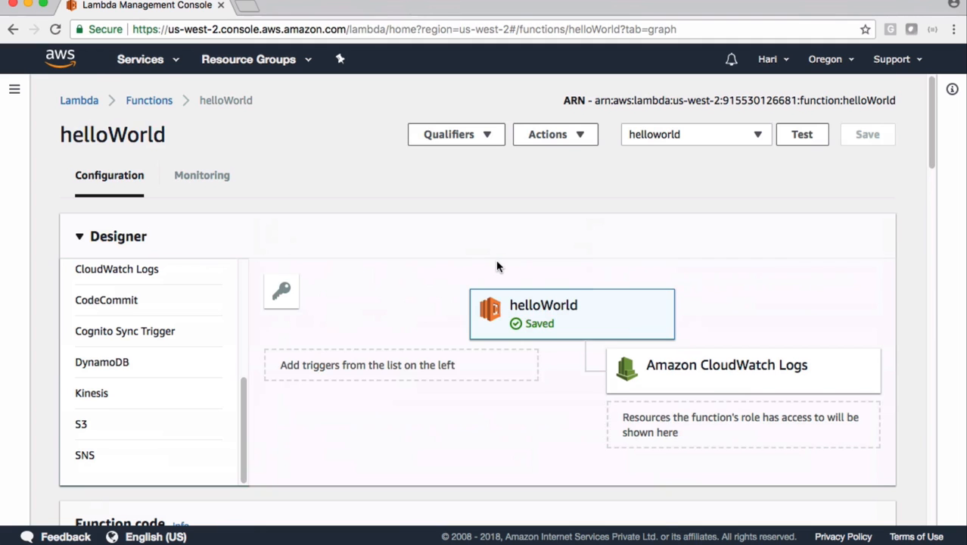
Step: Change the helloWorld Basic settings timeout to 5 min 0 sec
scroll("down", 3)
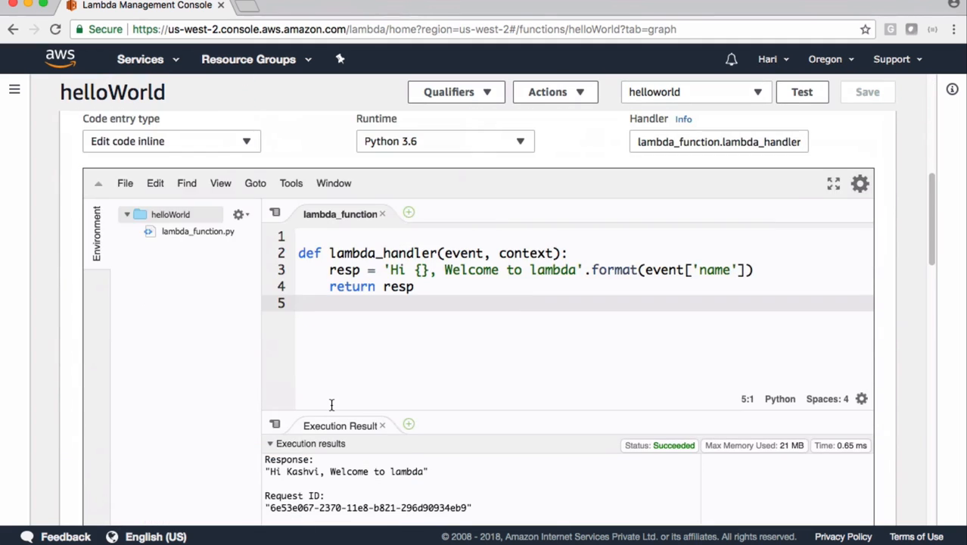
mouse_move(456, 336)
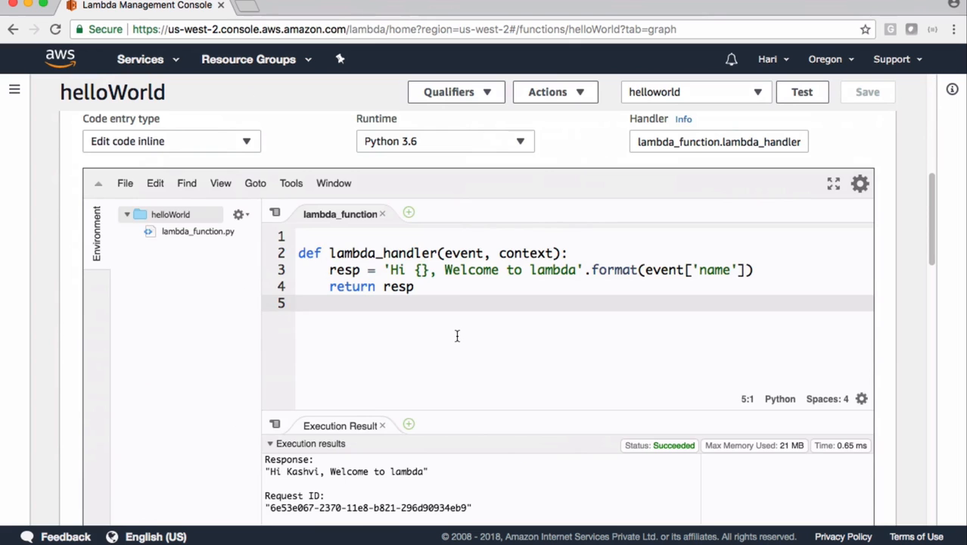
scroll("down", 3)
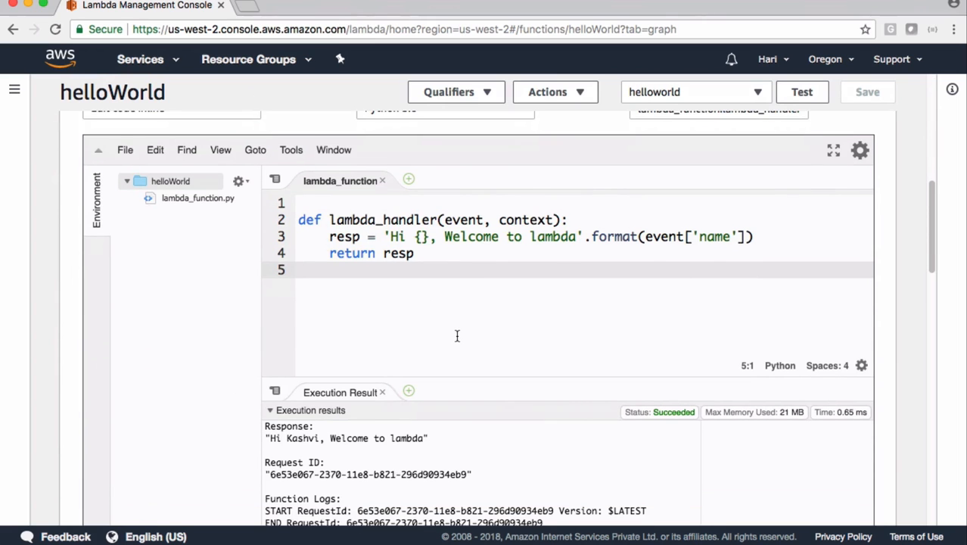
scroll("down", 3)
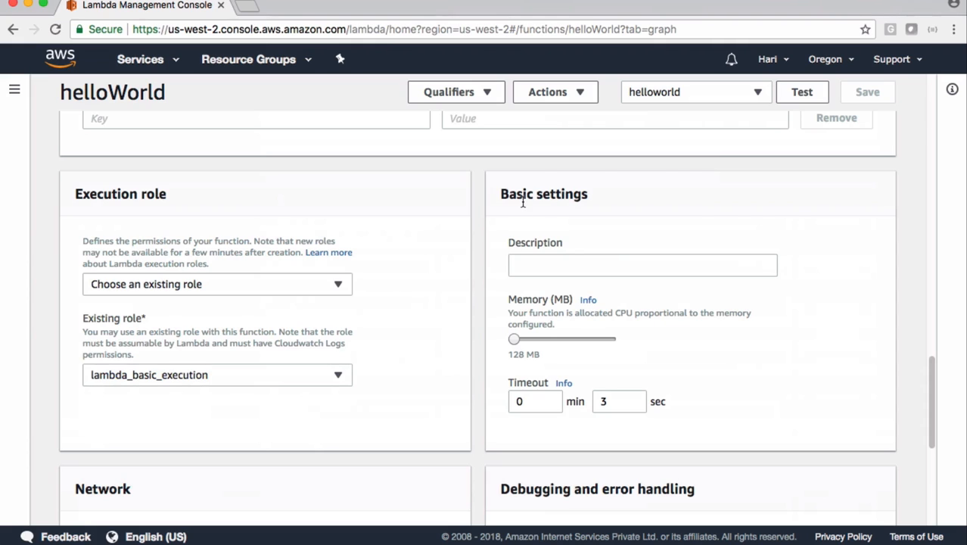
mouse_move(571, 310)
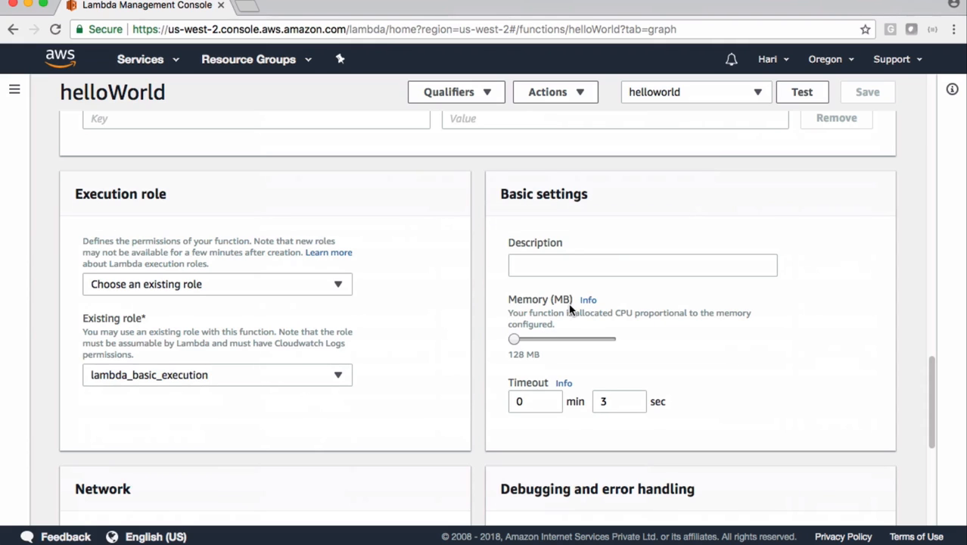
mouse_move(524, 391)
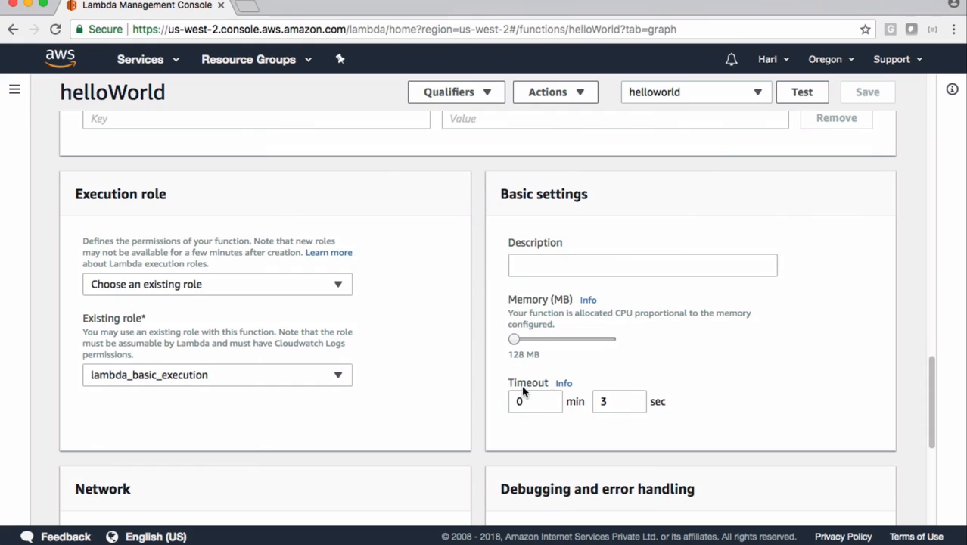
left_click(618, 401)
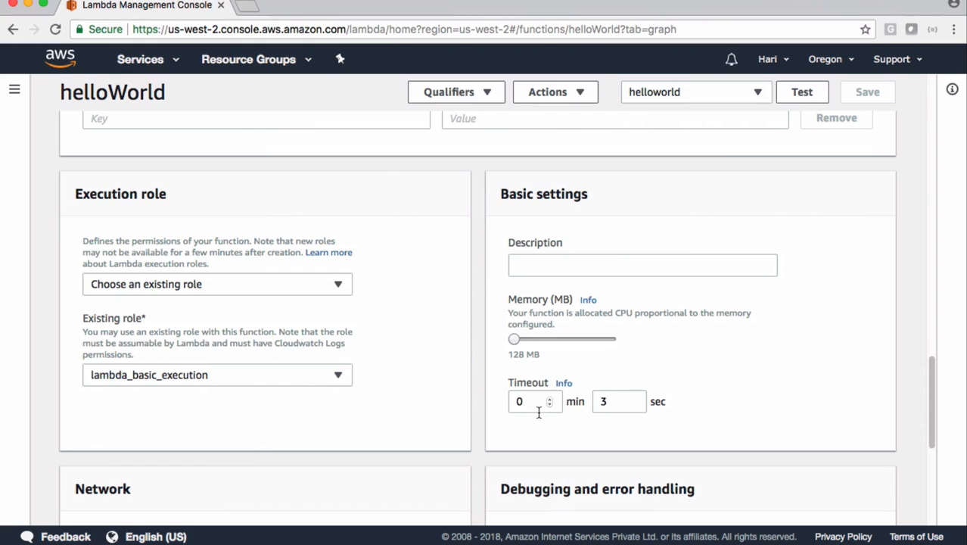
left_click(535, 401)
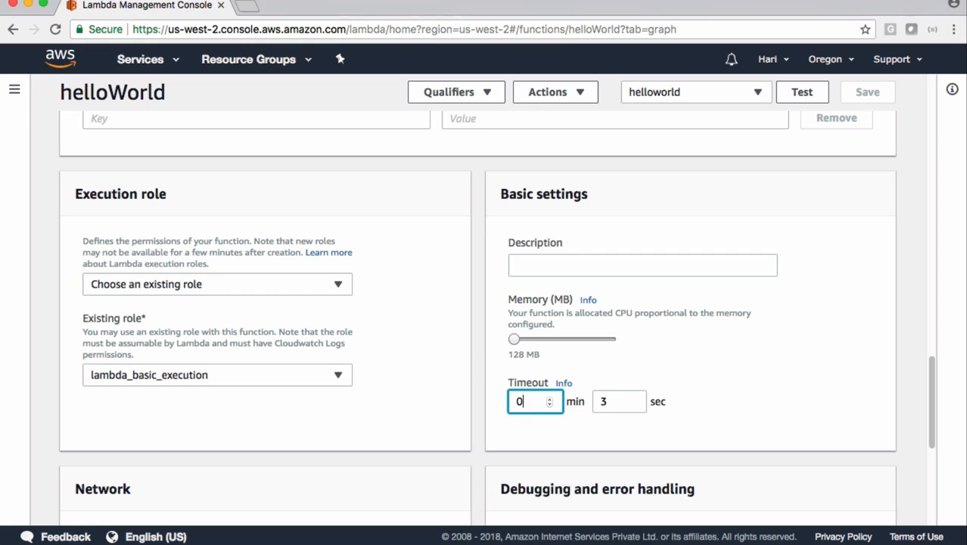
type("5")
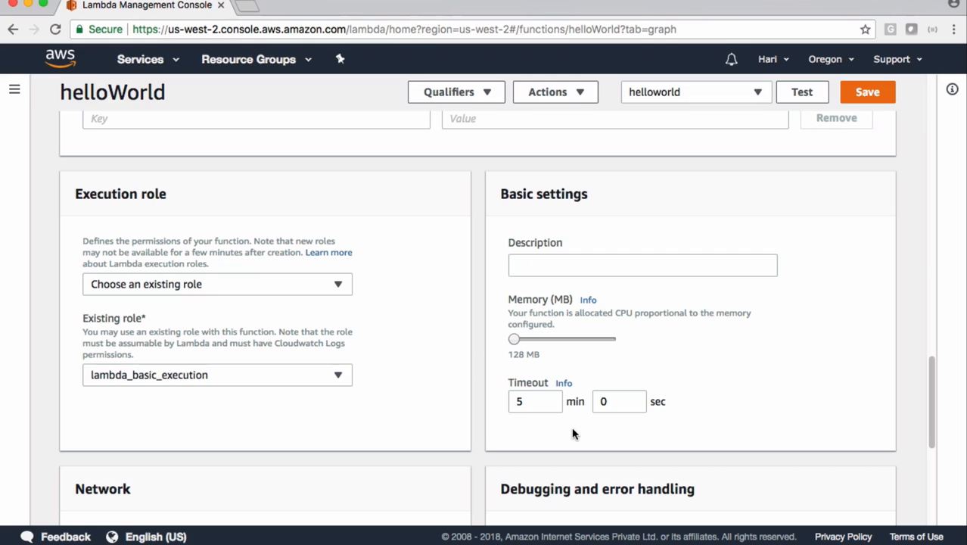
mouse_move(541, 316)
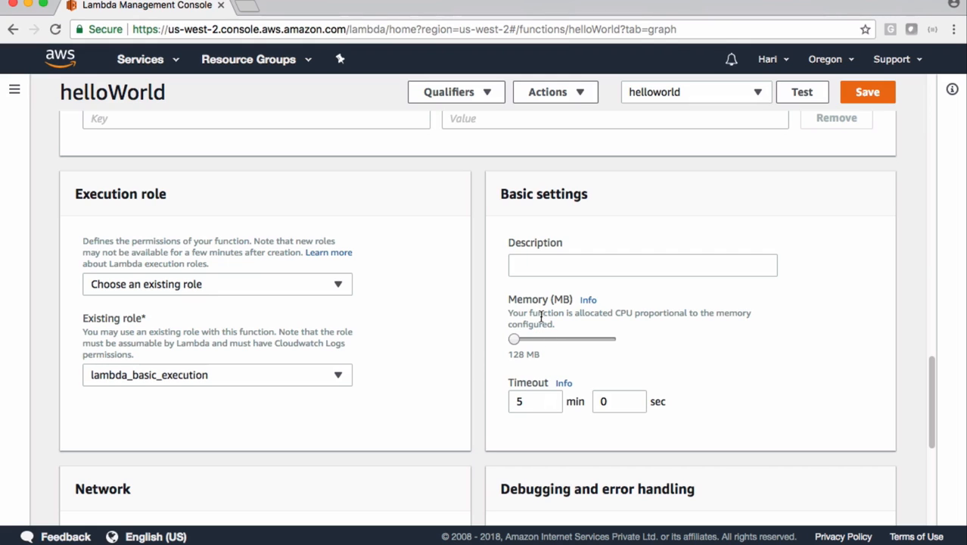
mouse_move(504, 364)
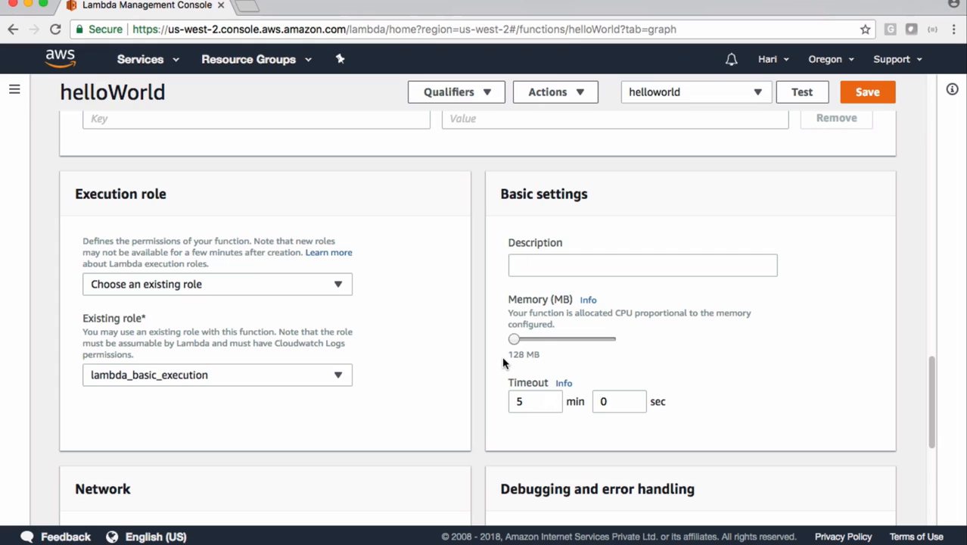
mouse_move(508, 360)
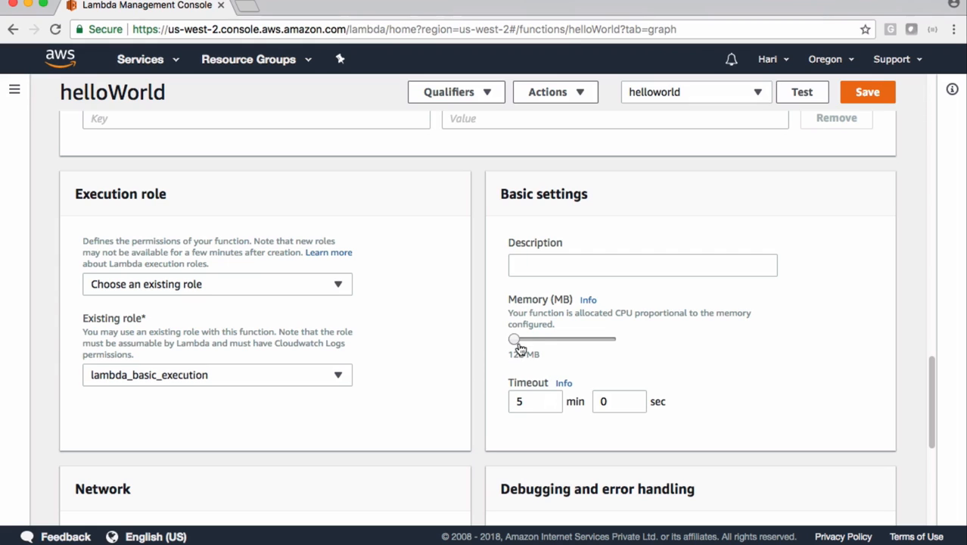
Step: Adjust the Memory (MB) slider from 128 MB to 896 MB
left_click_drag(515, 339, 565, 339)
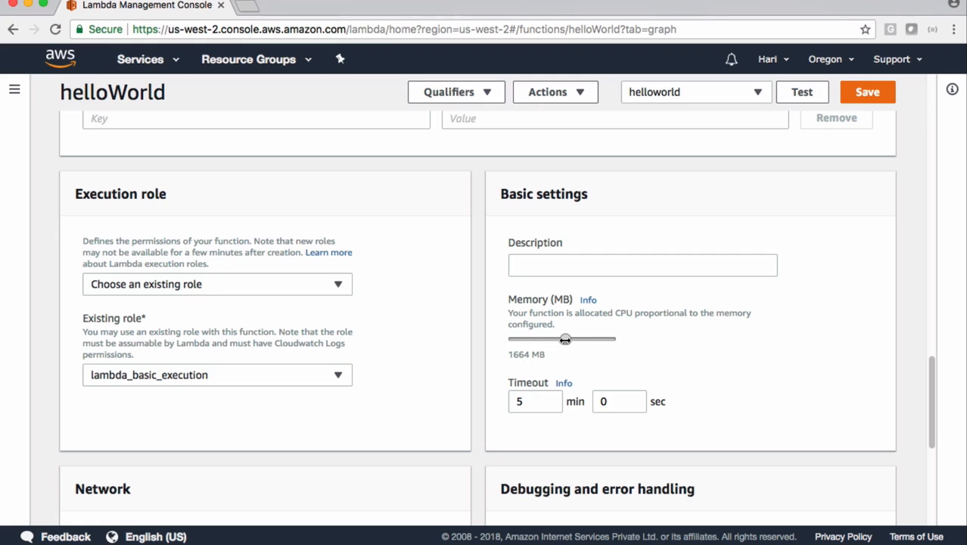
left_click_drag(564, 339, 514, 339)
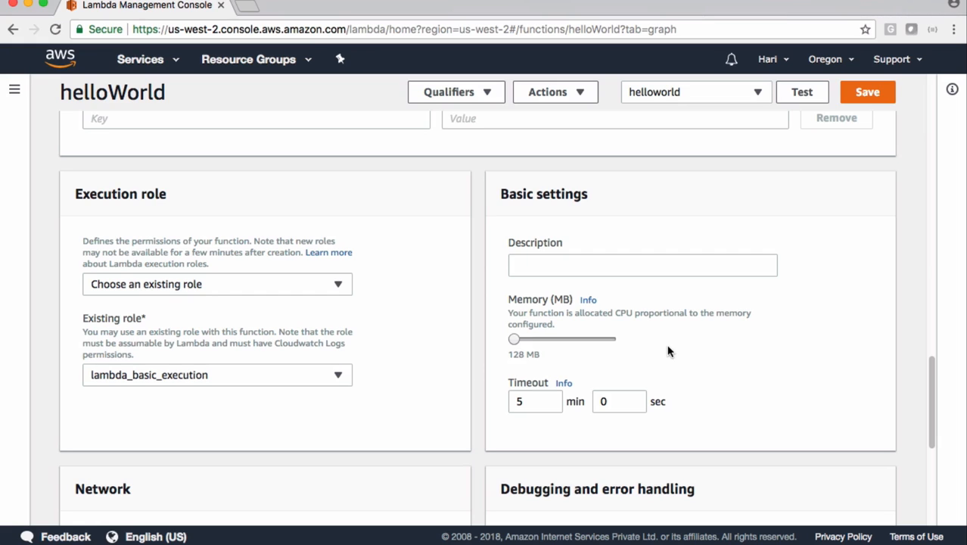
left_click_drag(513, 339, 519, 338)
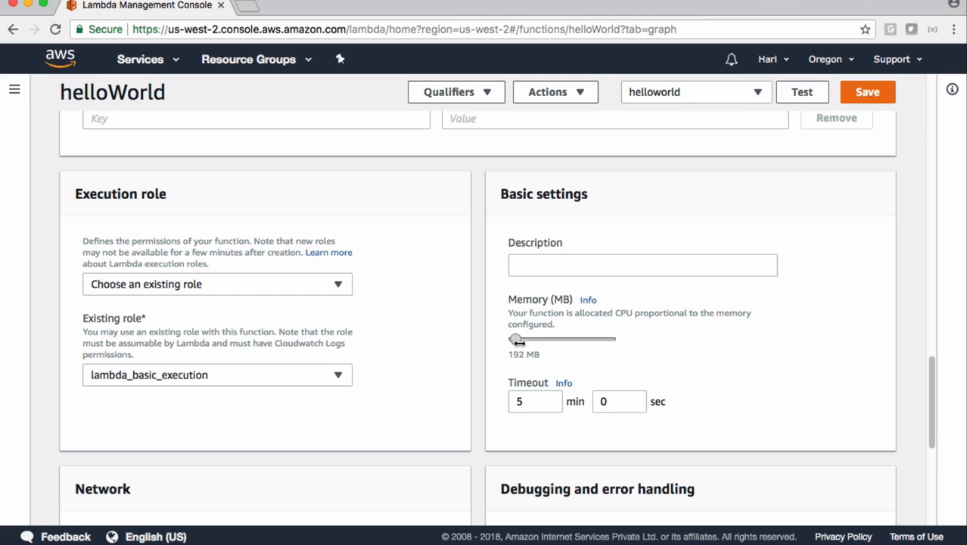
left_click_drag(515, 338, 540, 338)
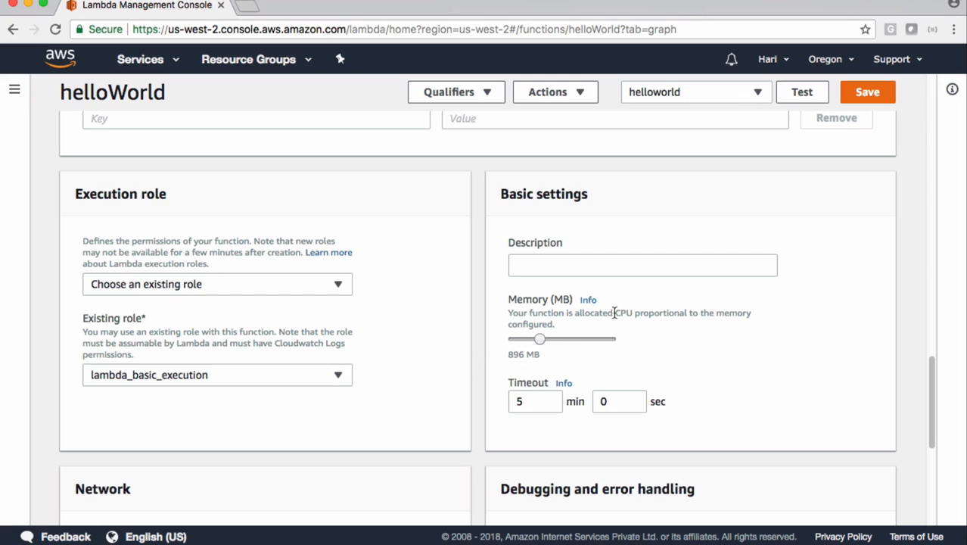
double_click(623, 313)
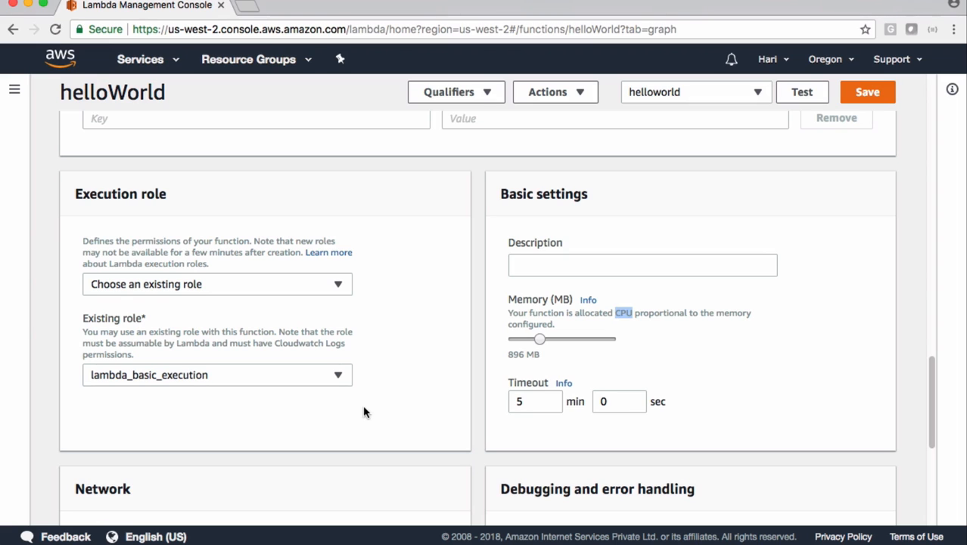
scroll("down", 3)
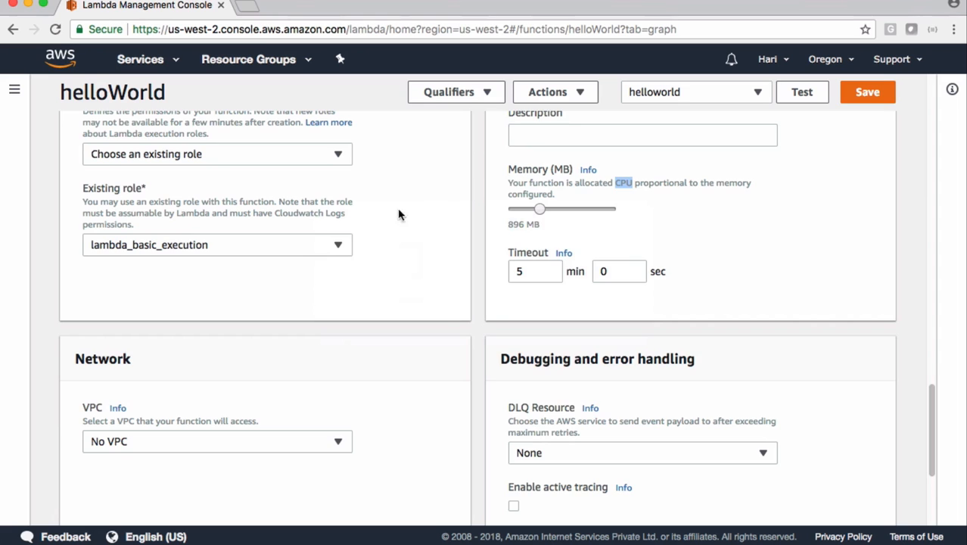
Step: Select the javahome-cloud VPC with Subnet1 and Subnet2 in the Network settings
scroll("down", 3)
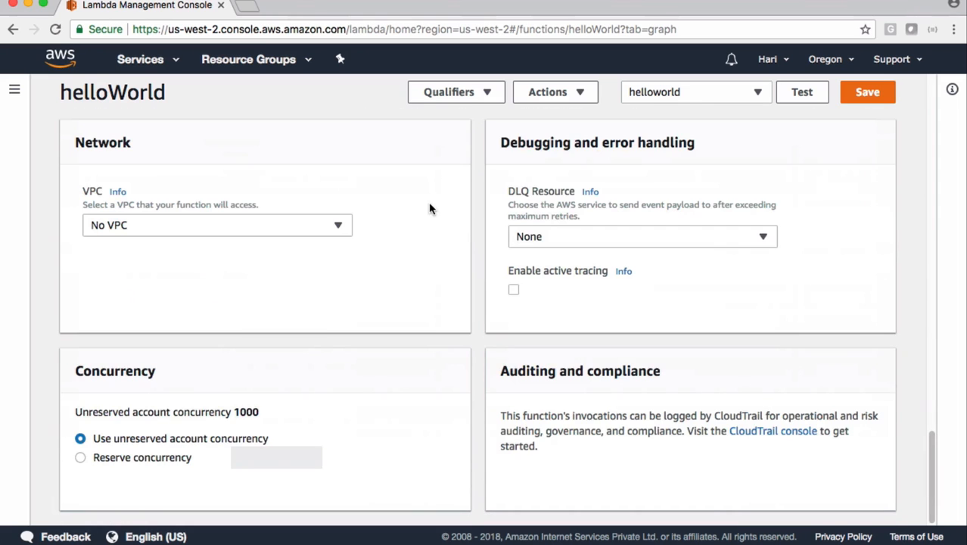
scroll("down", 3)
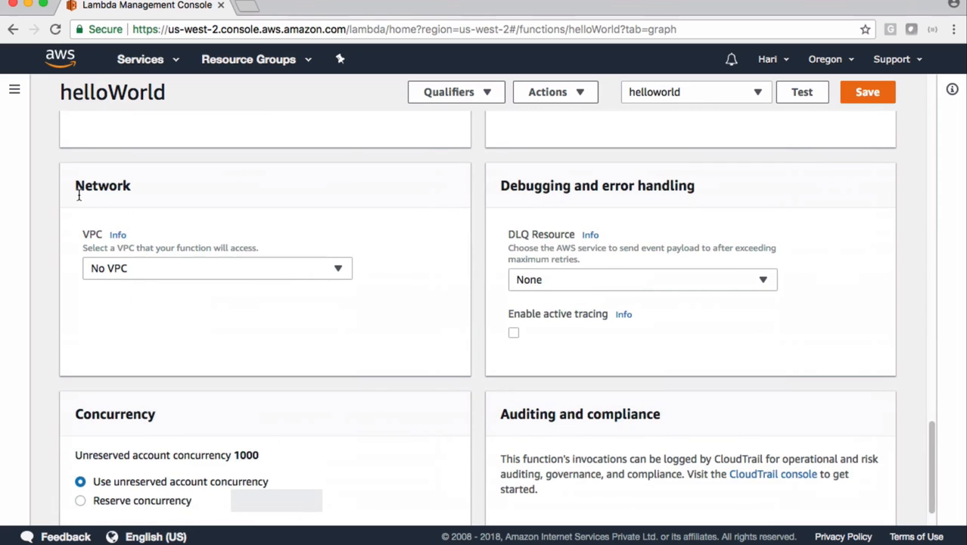
left_click(217, 268)
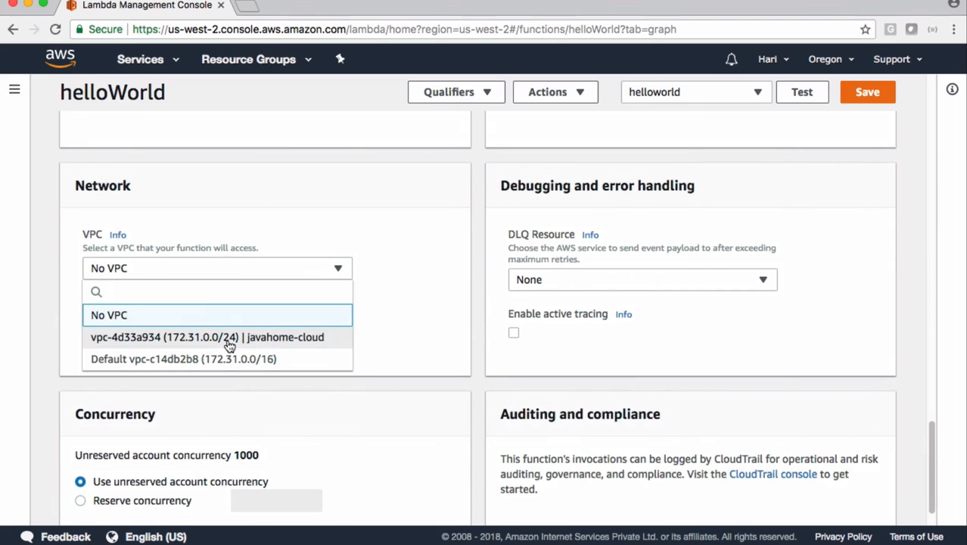
left_click(207, 336)
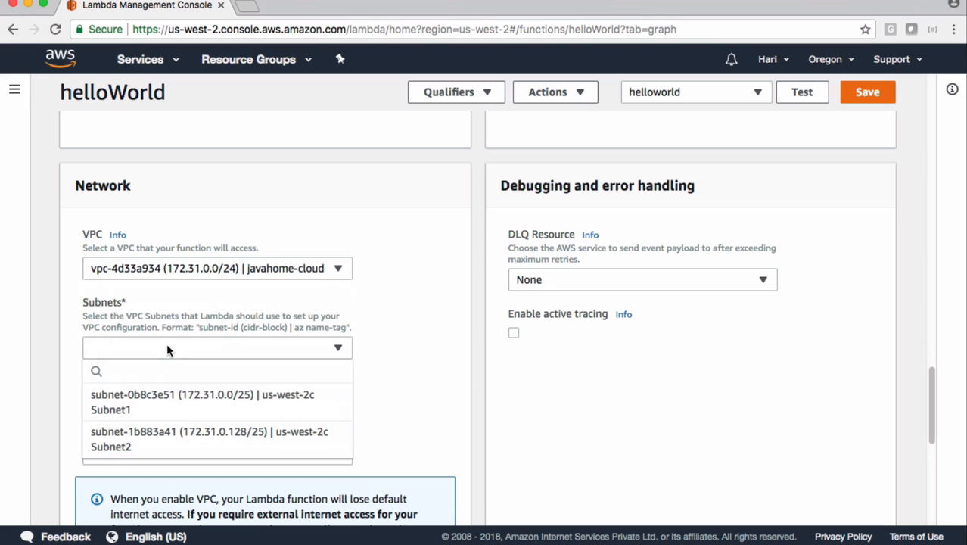
left_click(201, 402)
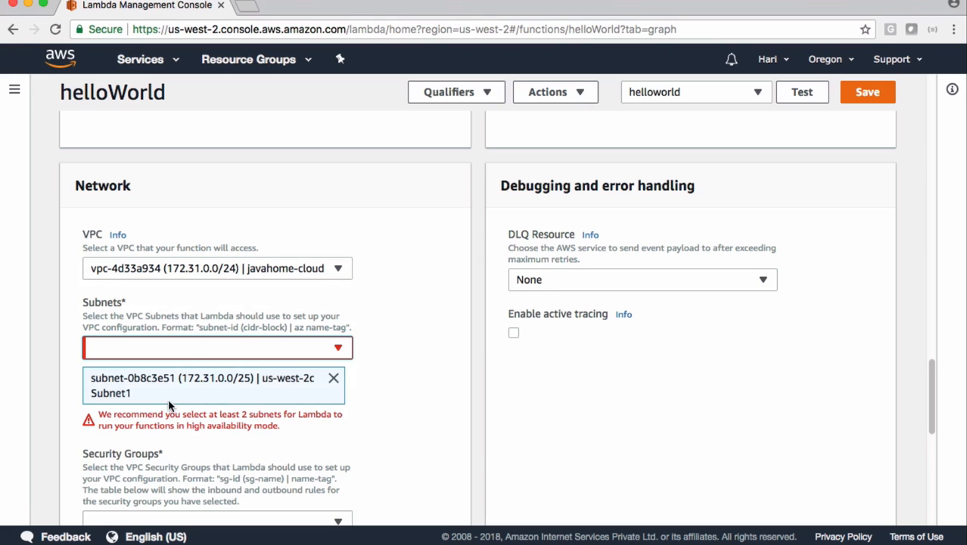
left_click(217, 347)
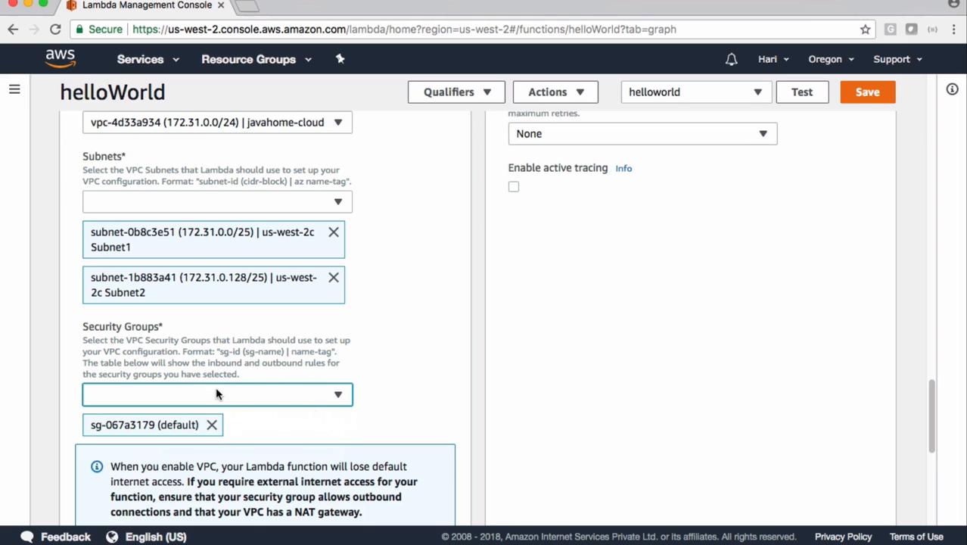
left_click(801, 91)
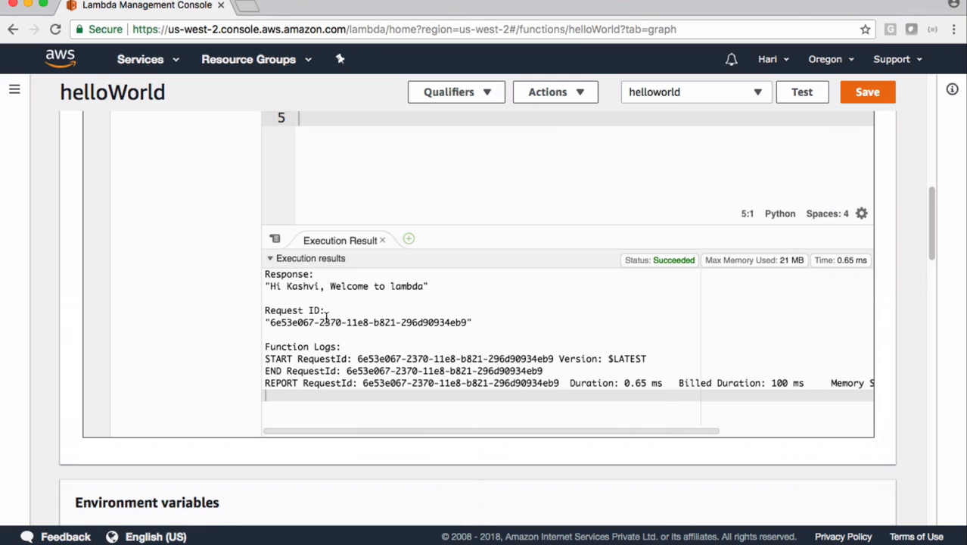